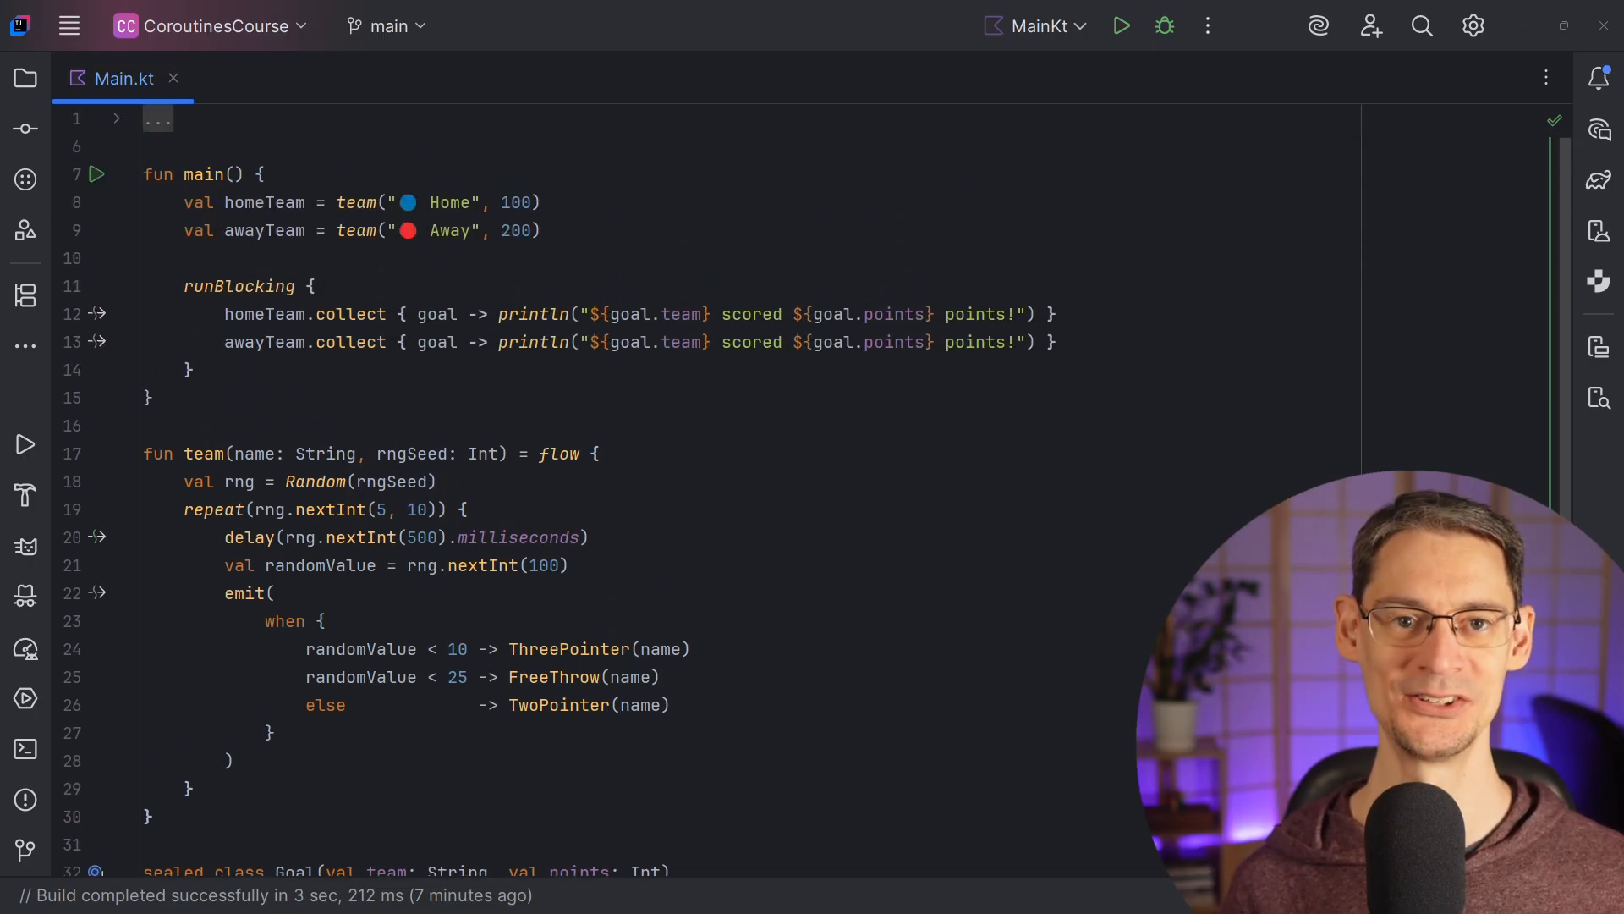
# - Replace the two per-team collect lines in runBlocking with merge(homeTeam, awayTeam)
pyautogui.click(1120, 25)
pyautogui.write('merge(homeTeam, awayTeam')
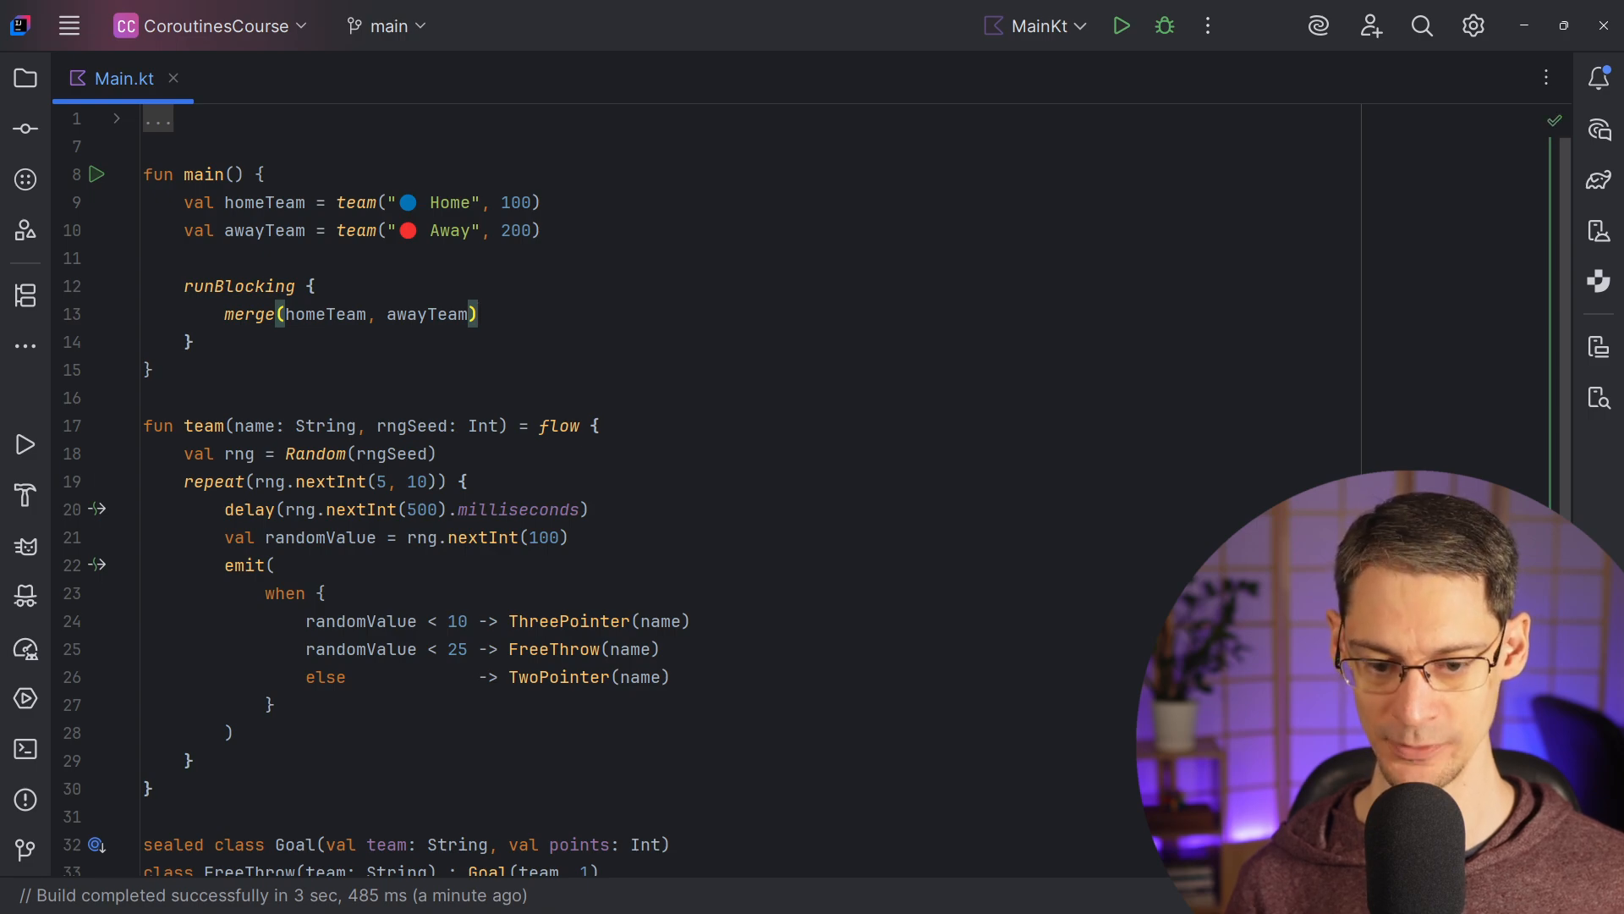
# - Append .collect { goal -> println("${goal.team} scored ${goal.points} points!") } to the merge
pyautogui.write('.colle')
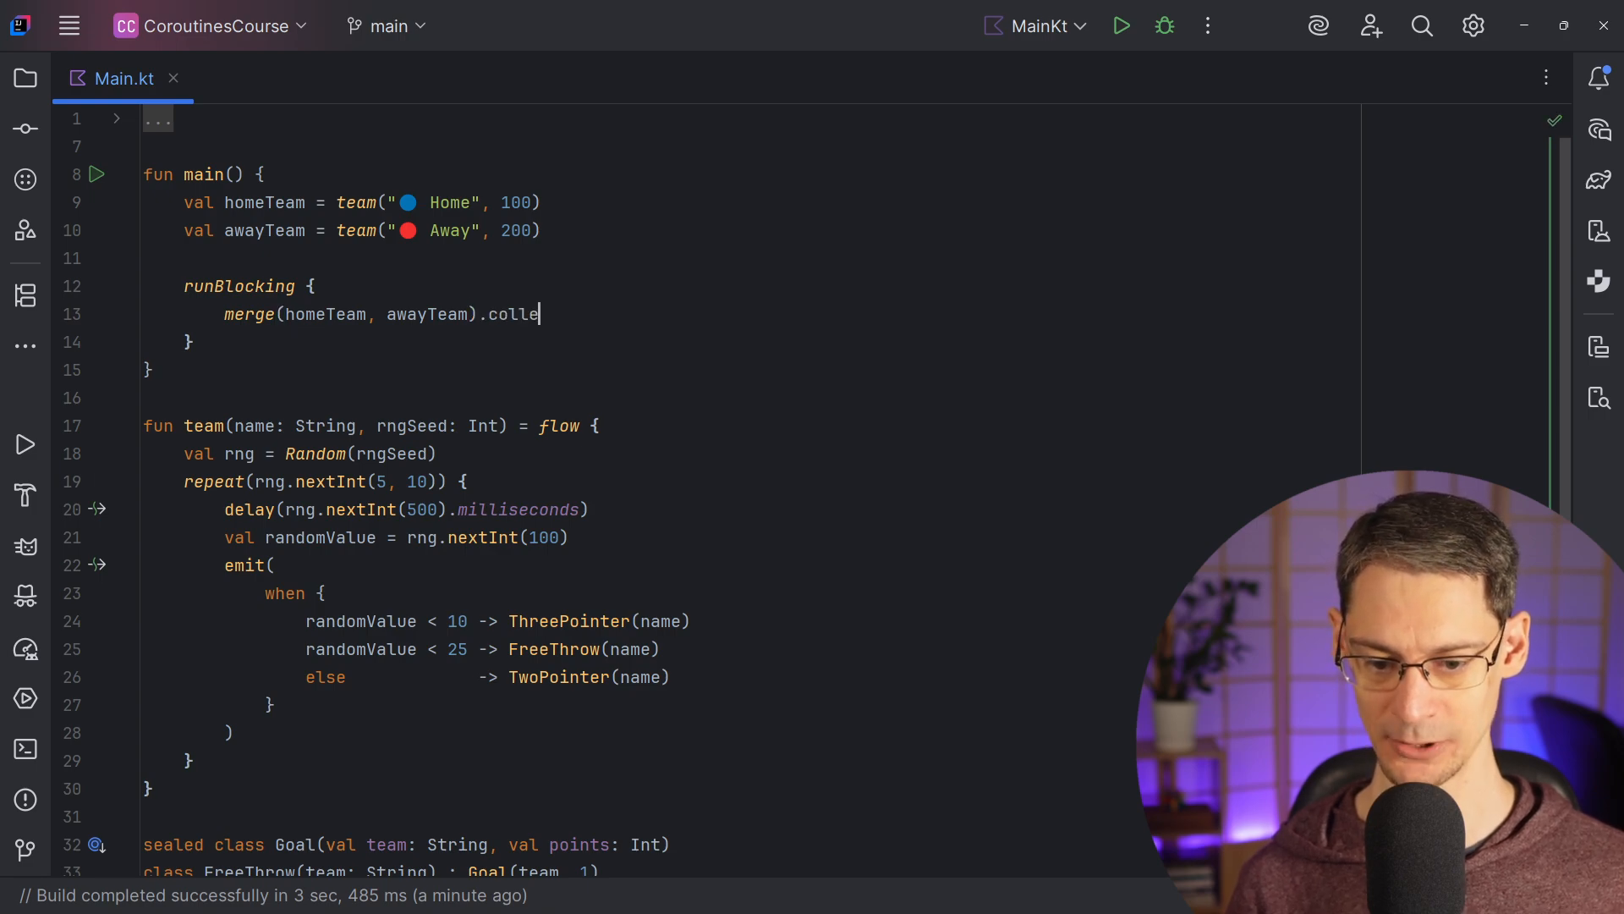
pyautogui.write('ct { goal -> println("${goal.team} scored ${goal.points} po')
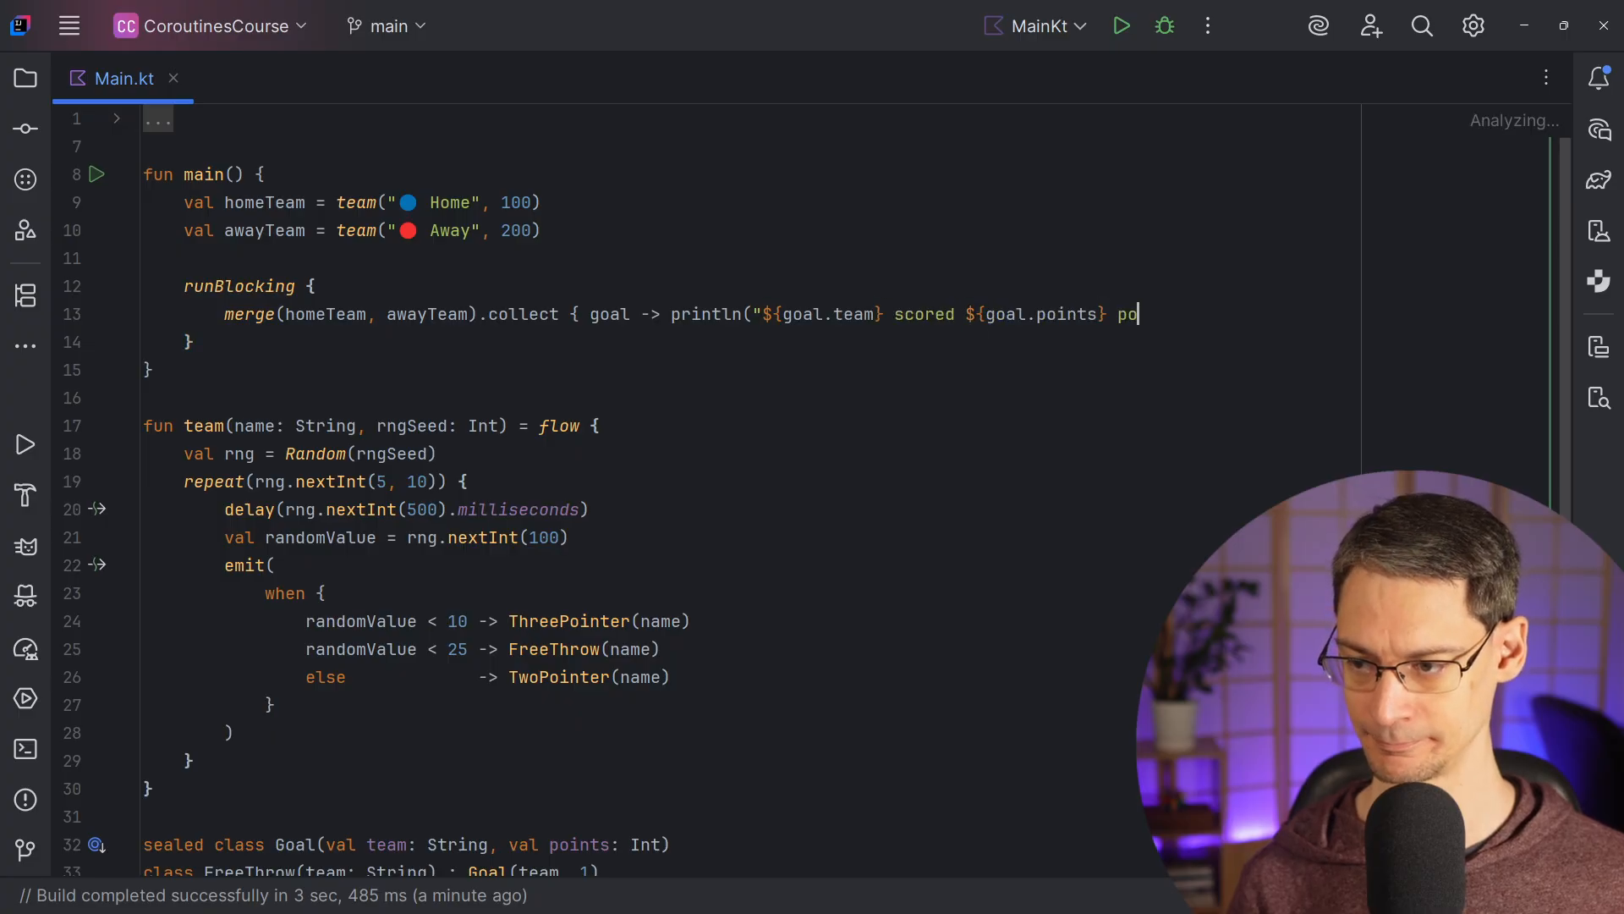
pyautogui.write('ints!") }')
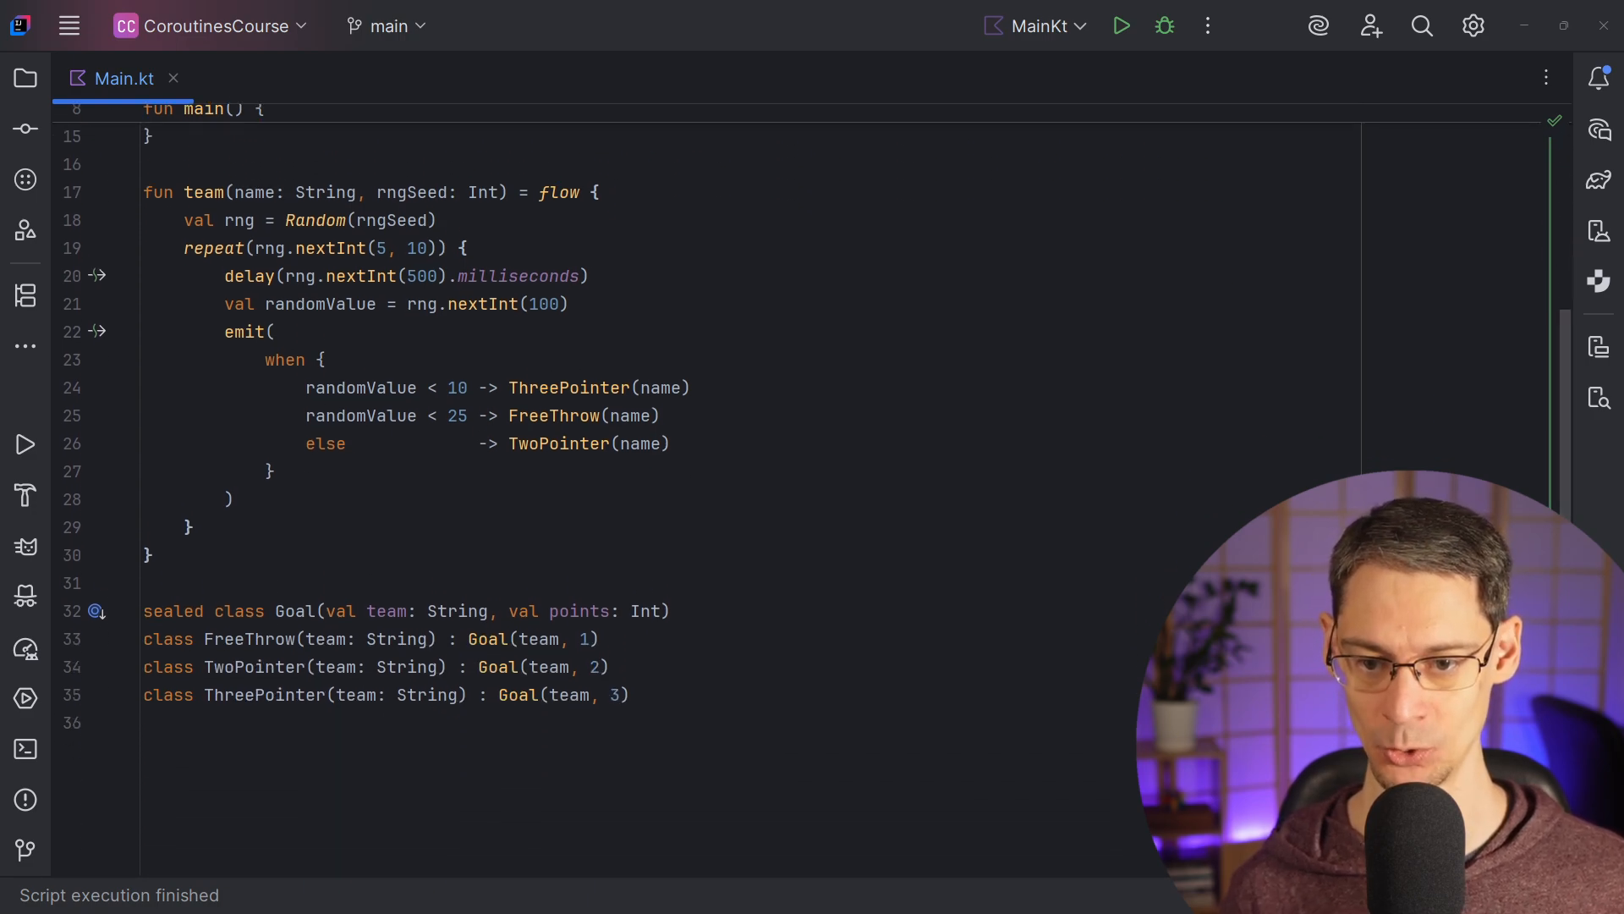
# - Add data class Score(val team1: Int = 0, val team2: Int = 0) above the Goal classes
pyautogui.write('data')
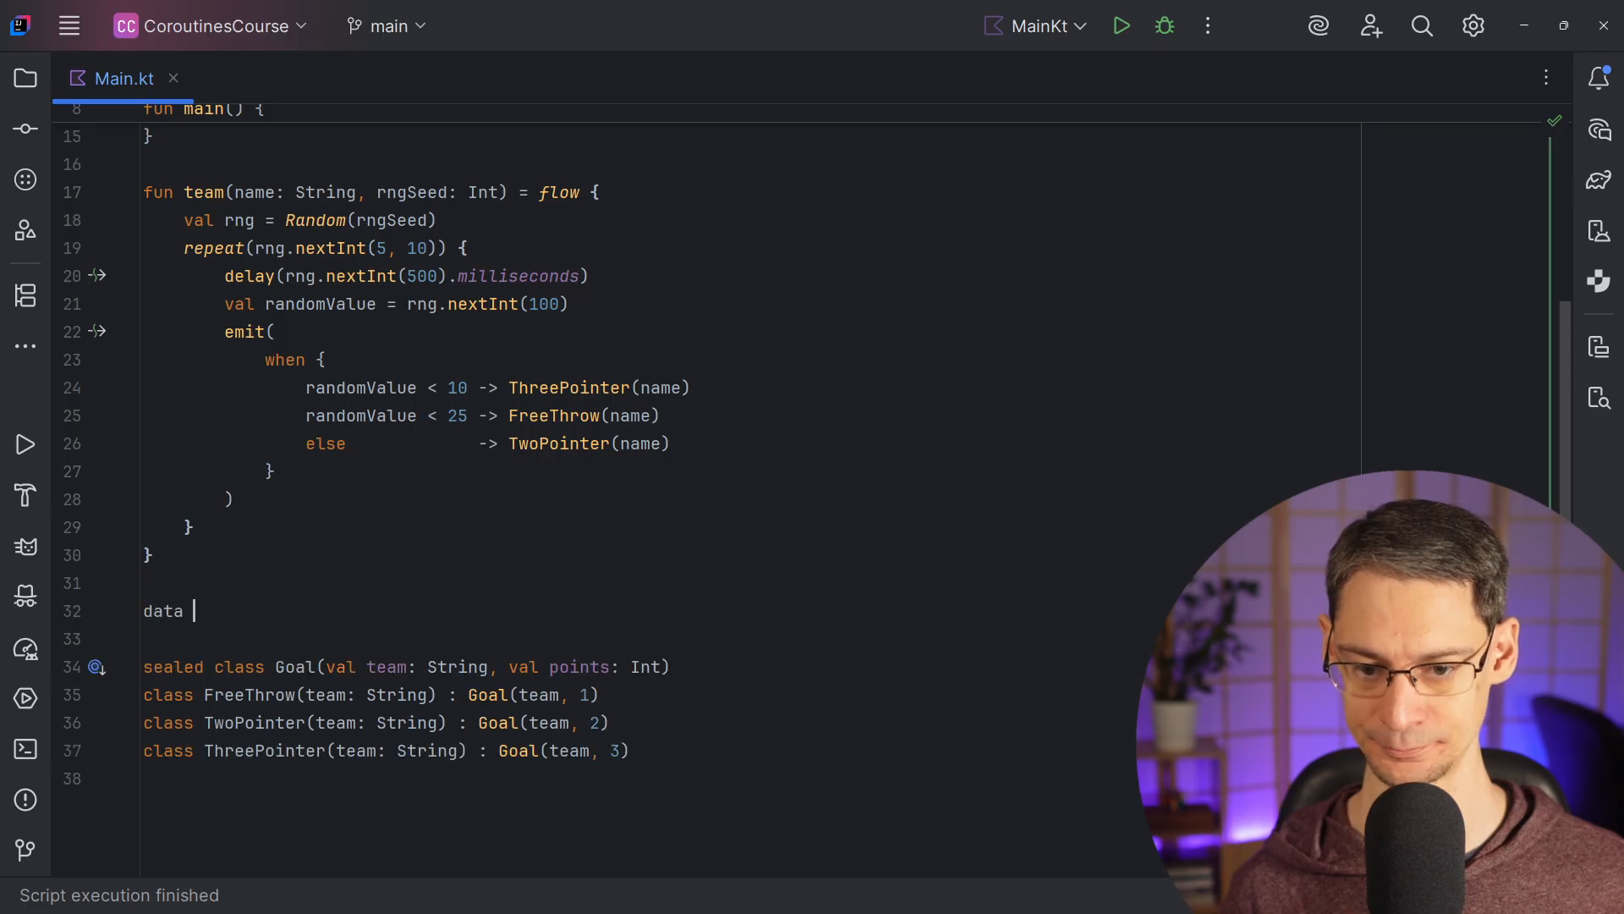
pyautogui.write('class Score(val team1: Int = 0, val team2: Int = 0')
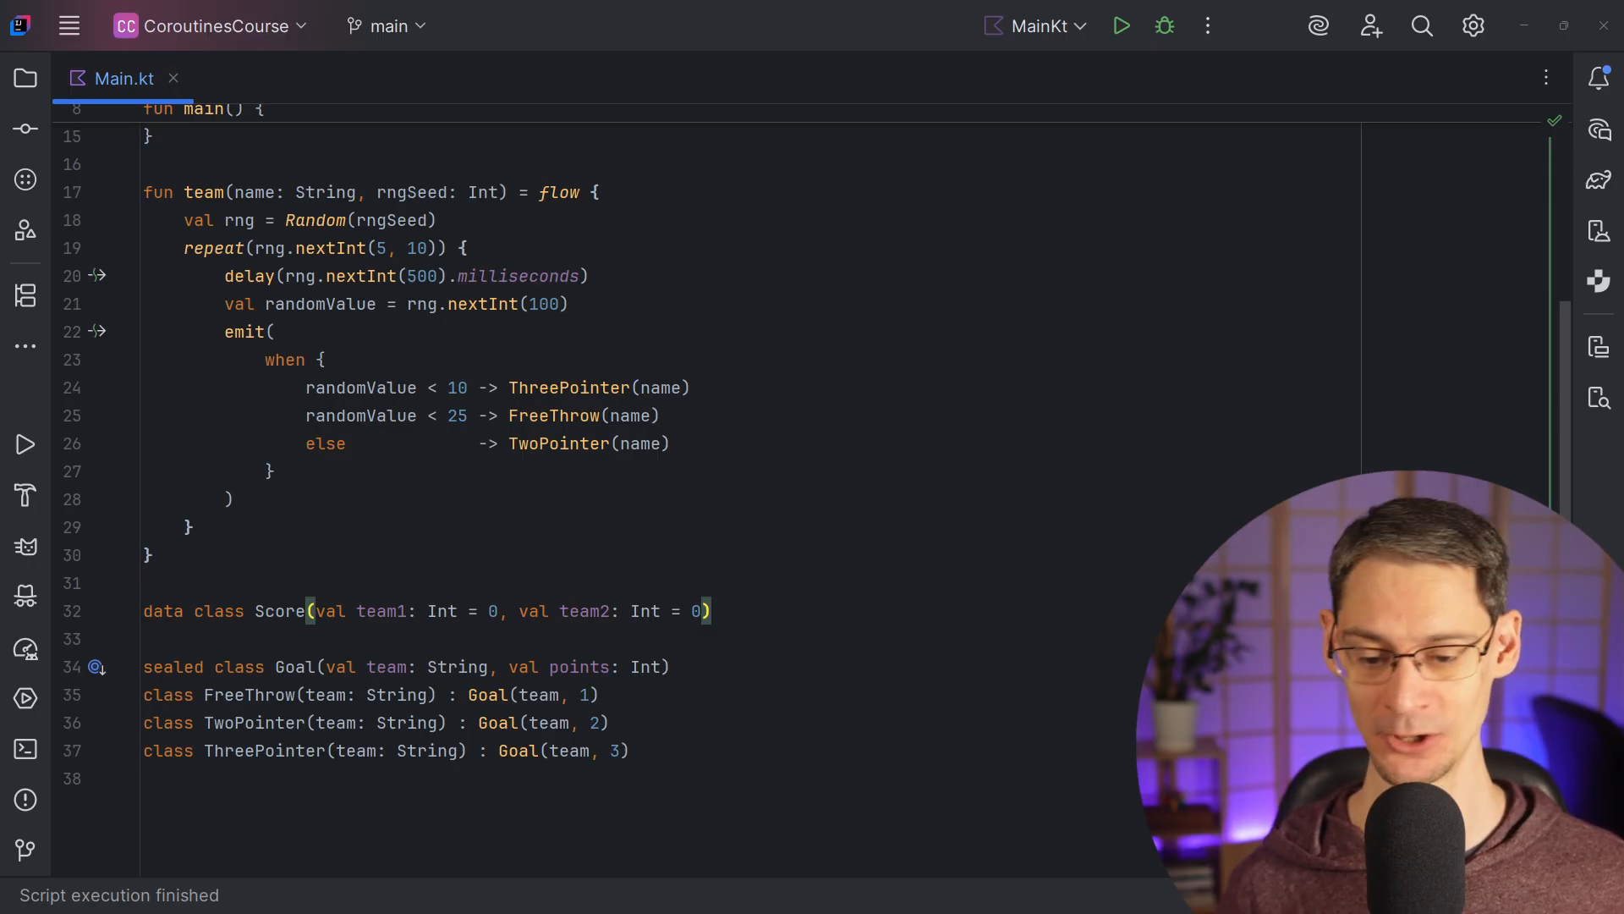
pyautogui.write('.sc')
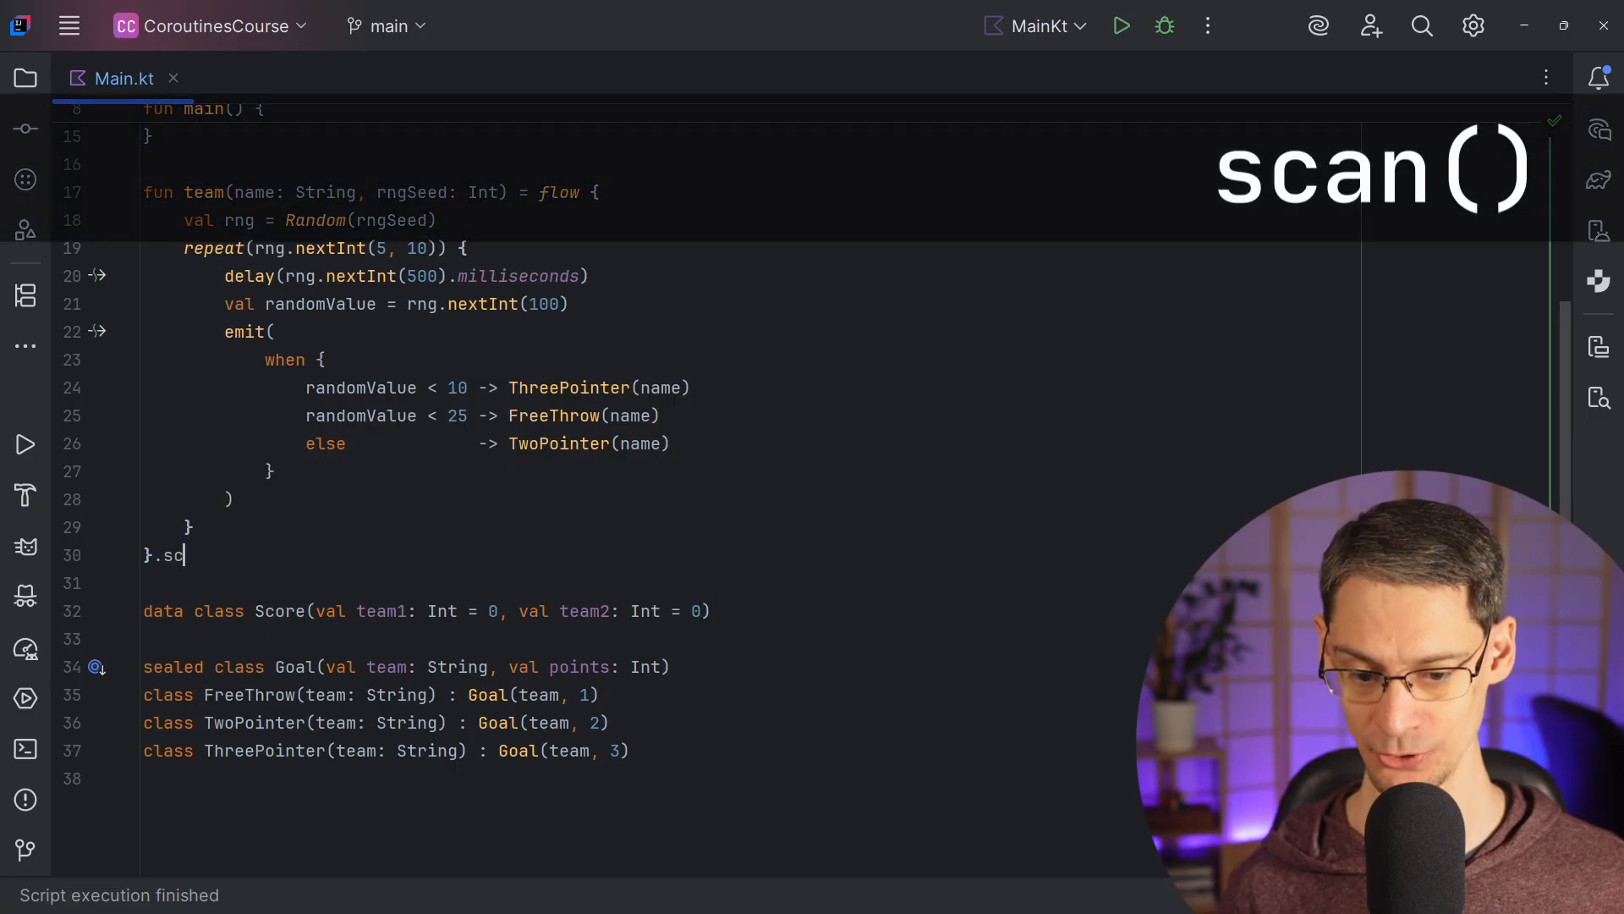
# - End the team flow with .scan(0) { total, goal -> total + goal.points }
pyautogui.write('an(0) { total, goal -> total + goal.points')
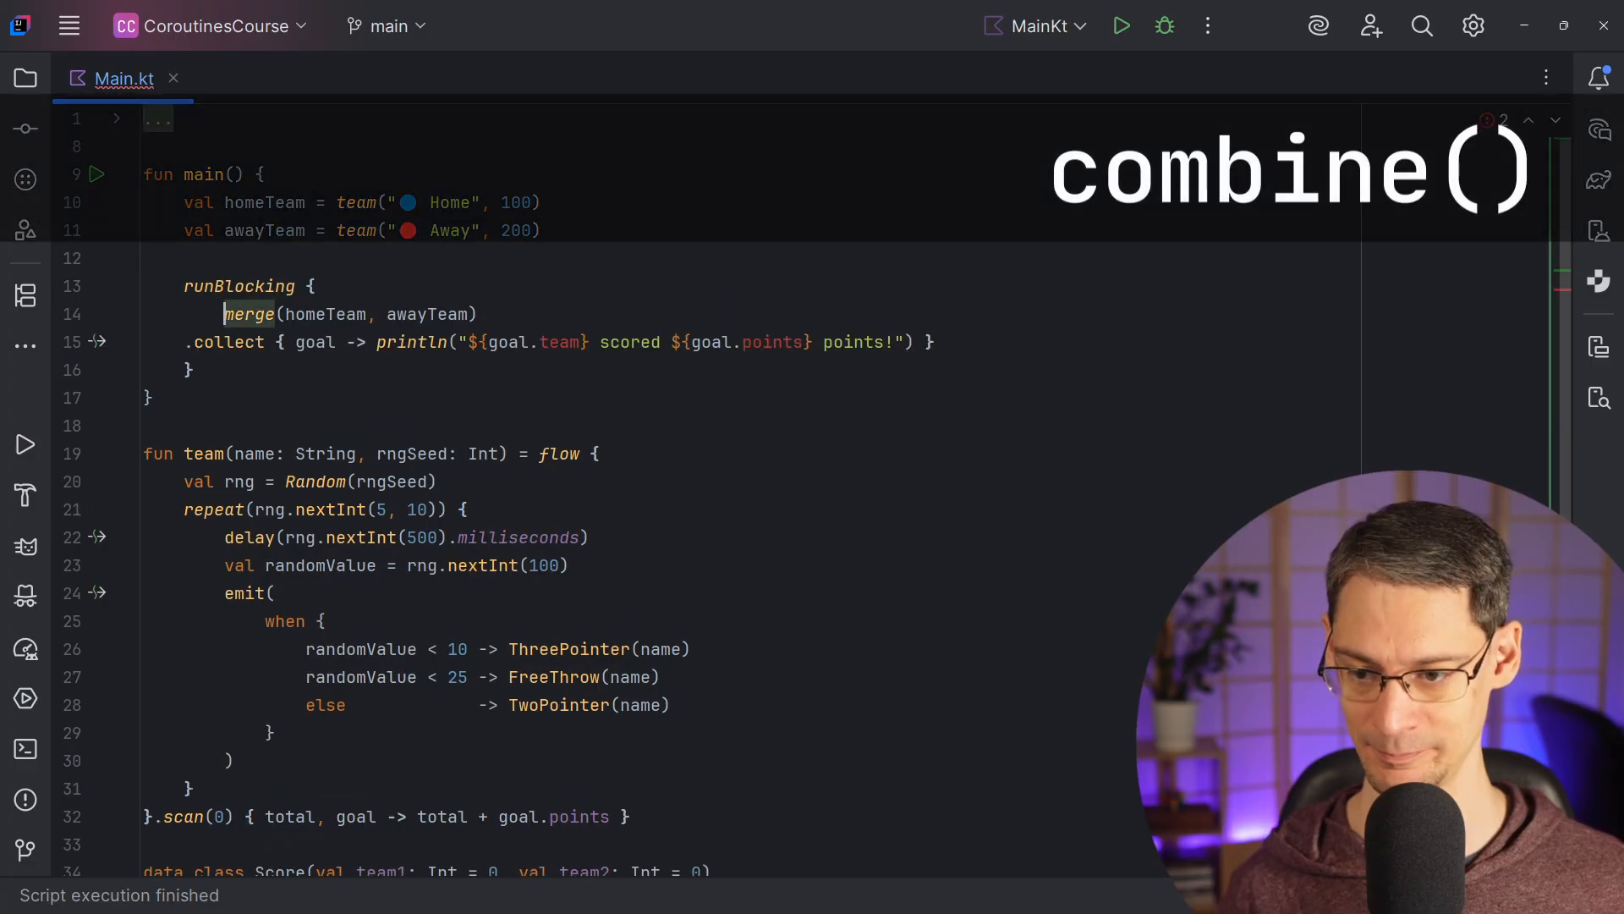
# - Use combine(homeTeam, awayTeam) { homeScore, awayScore -> Score(...) } and print "The score is now ${score.team1} to ${score.team2}"
pyautogui.write('combine')
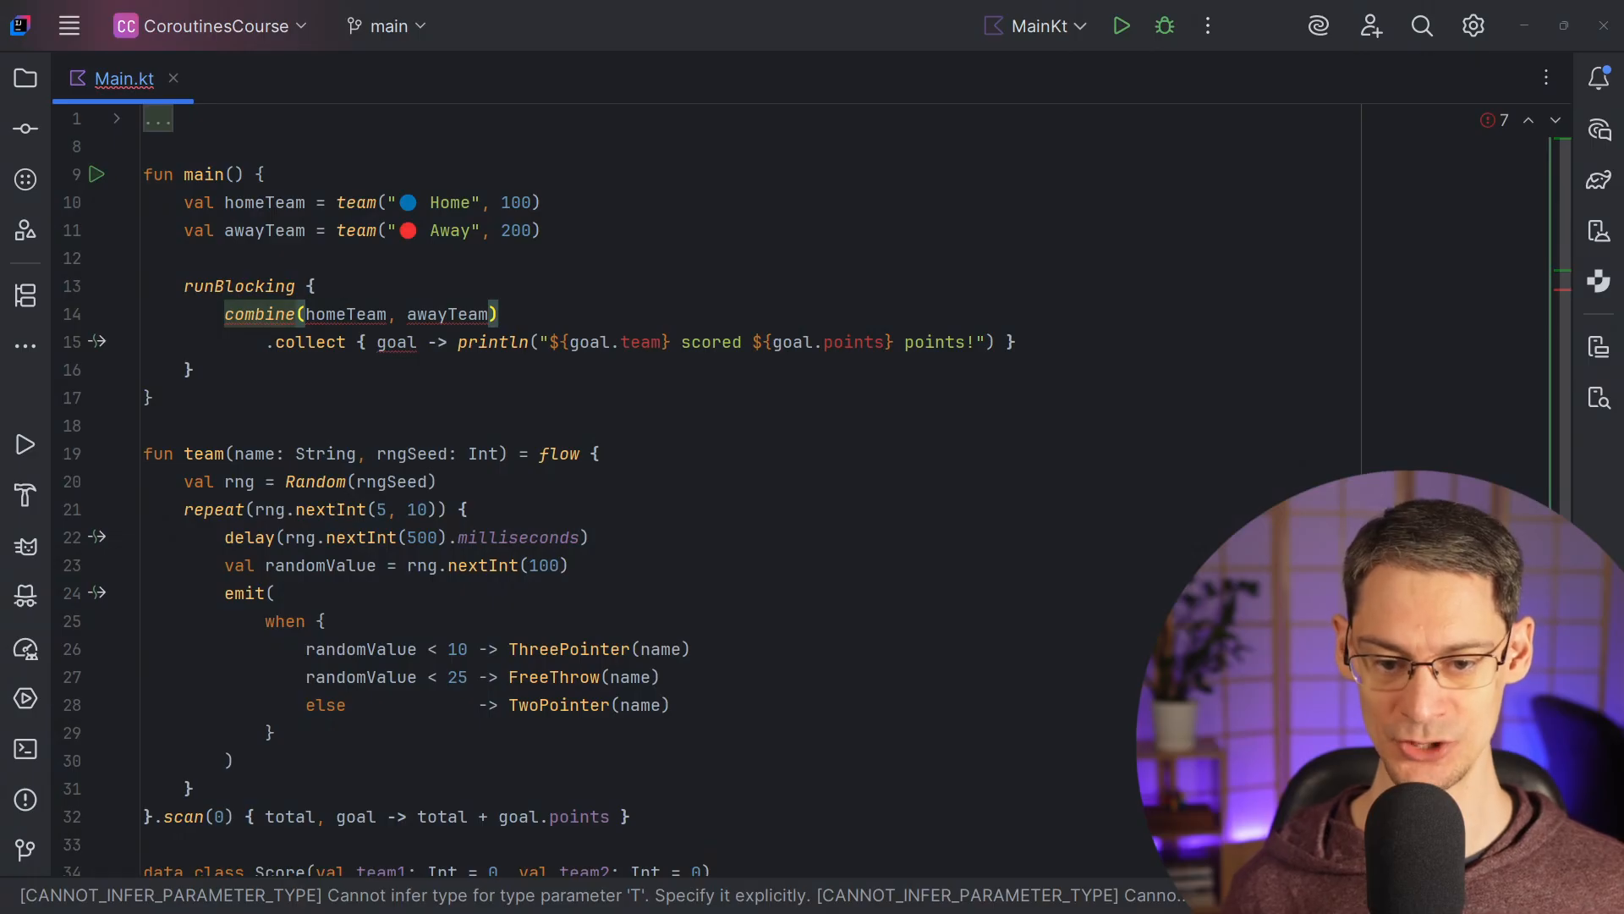
pyautogui.write('{ homeScore, awayScore -> Score(homeScore, awayScore)')
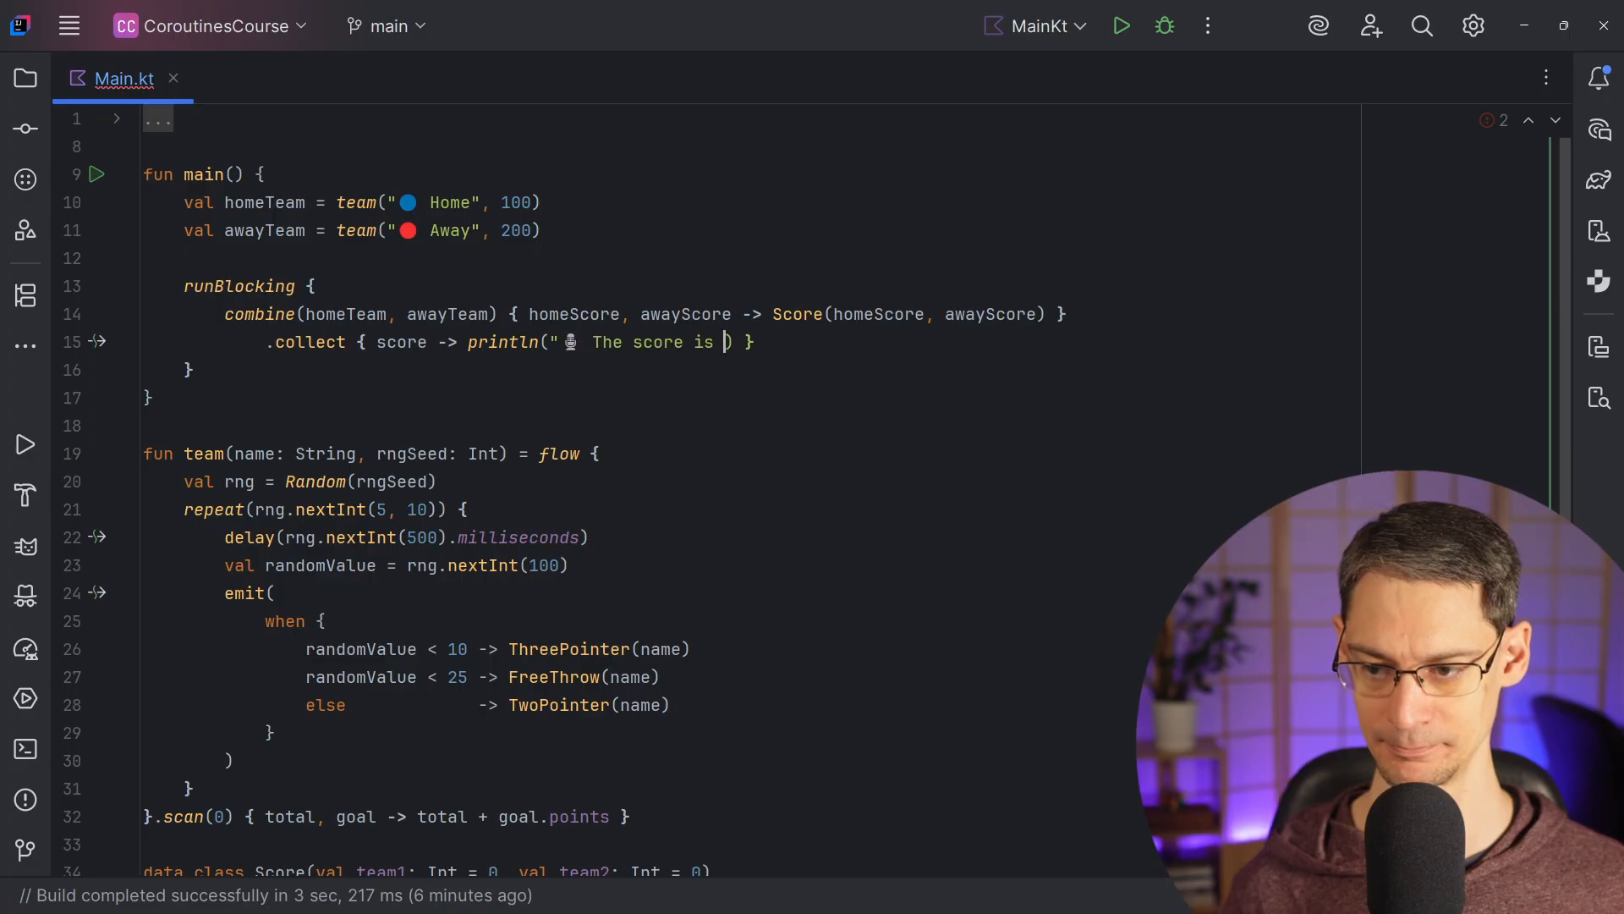
pyautogui.write('now ${score.team1} to ${score.team2}."')
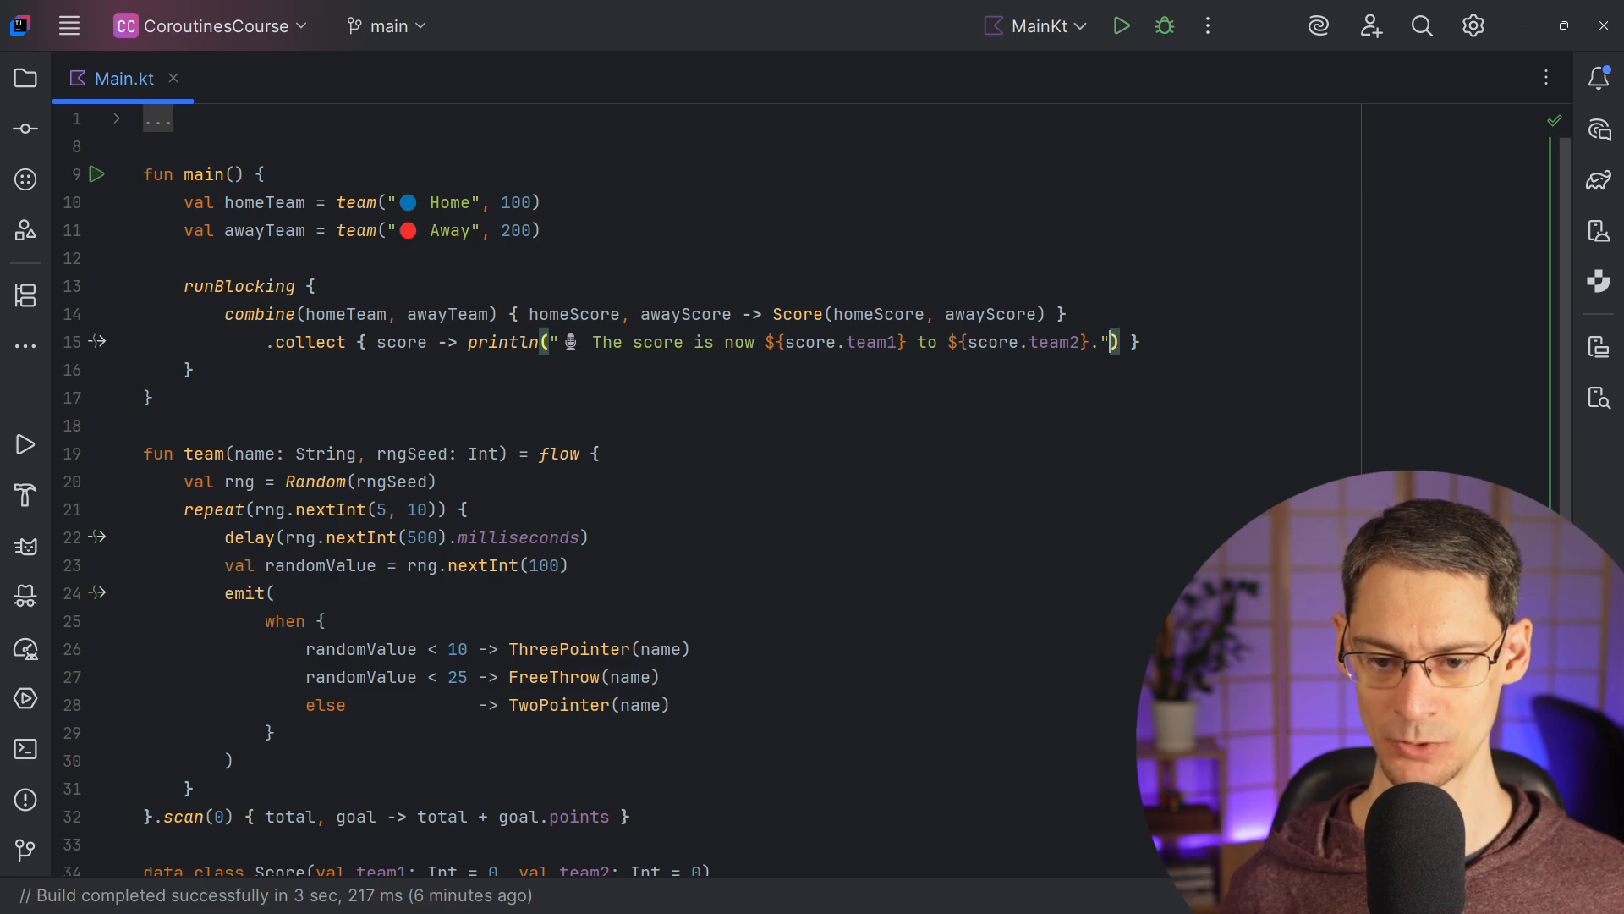
# - Run MainKt and scroll the console through the score updates ending at 17 to 13
pyautogui.click(1120, 26)
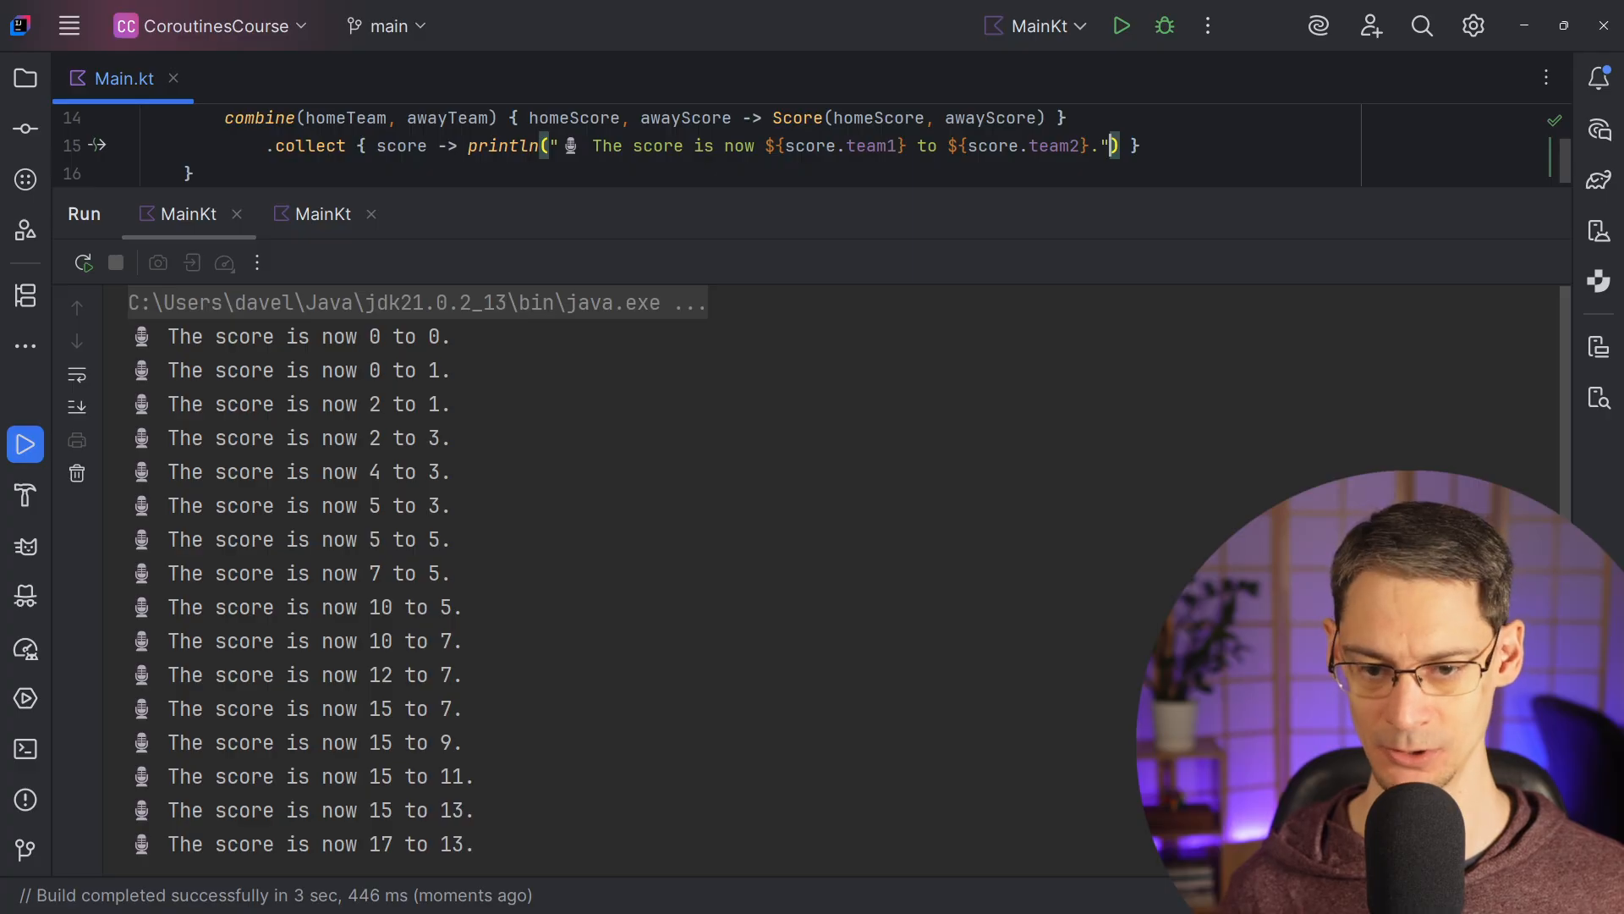
pyautogui.scroll(-3)
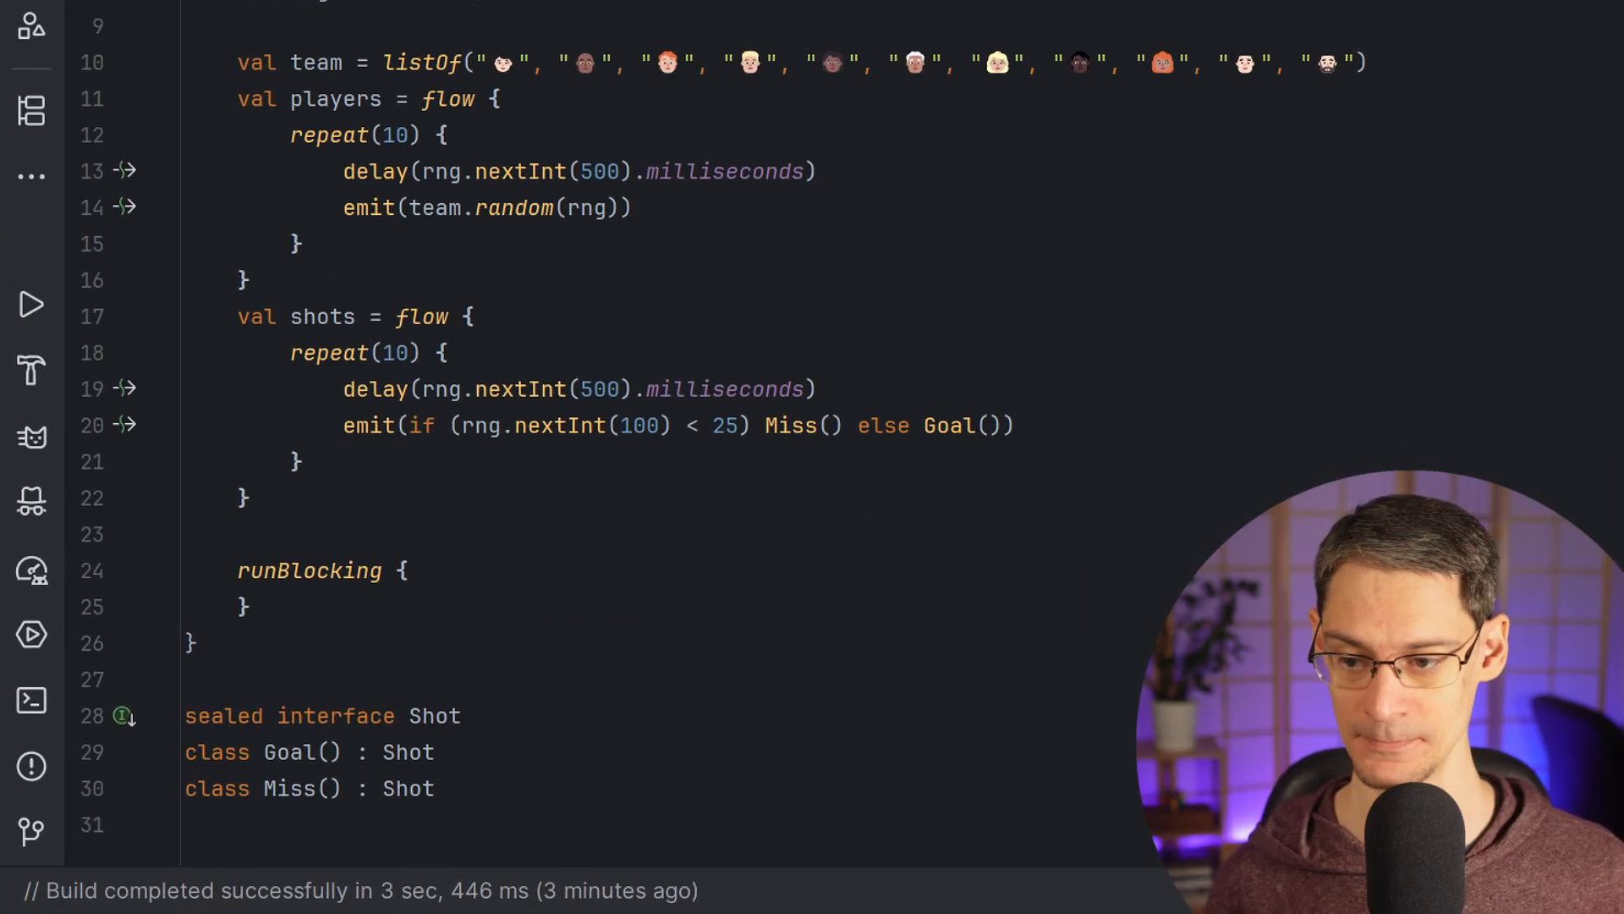
# - Zip players with shots into pairs using players.zip(shots) { player, shot -> player to shot }
pyautogui.write('players.zip(')
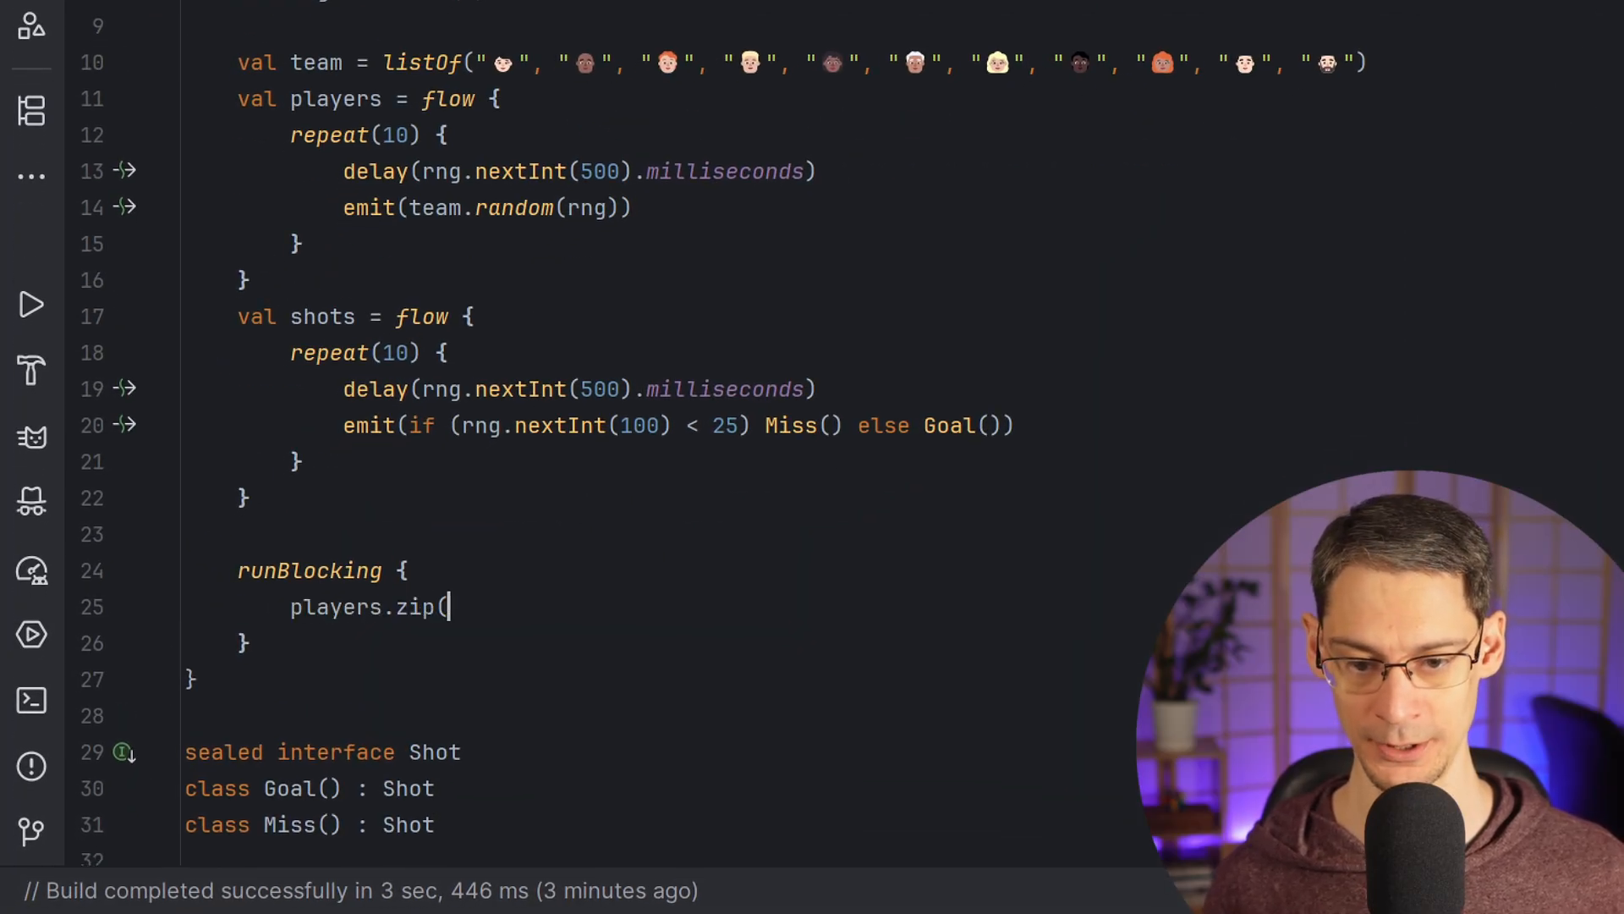
pyautogui.write('shots) { player, shot -> pl')
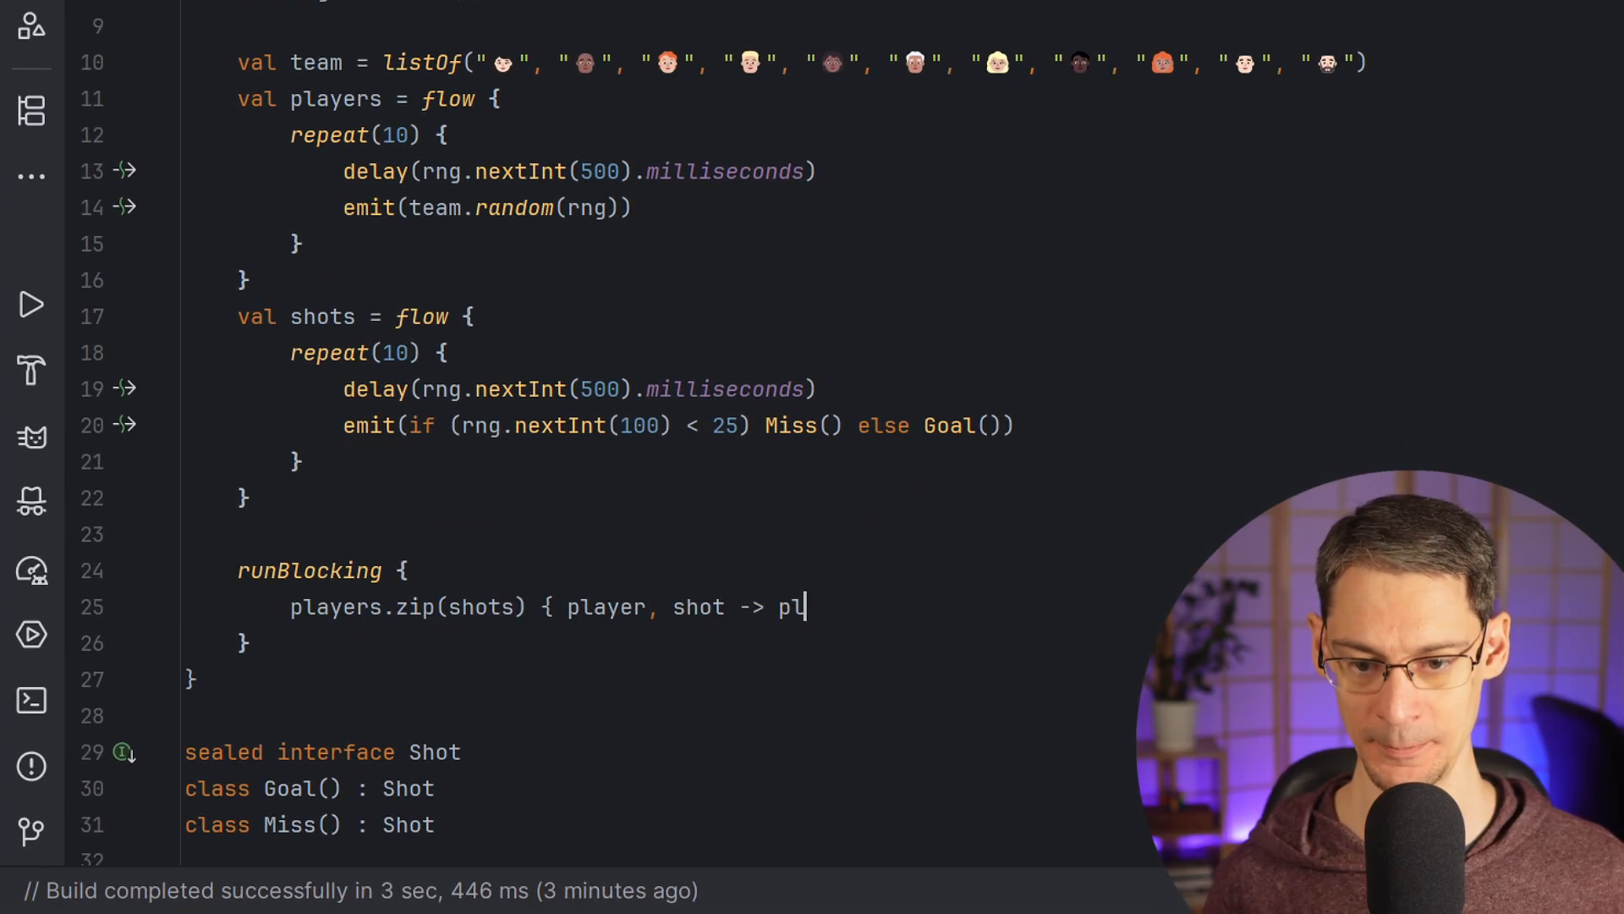
pyautogui.write('ayer to shot }')
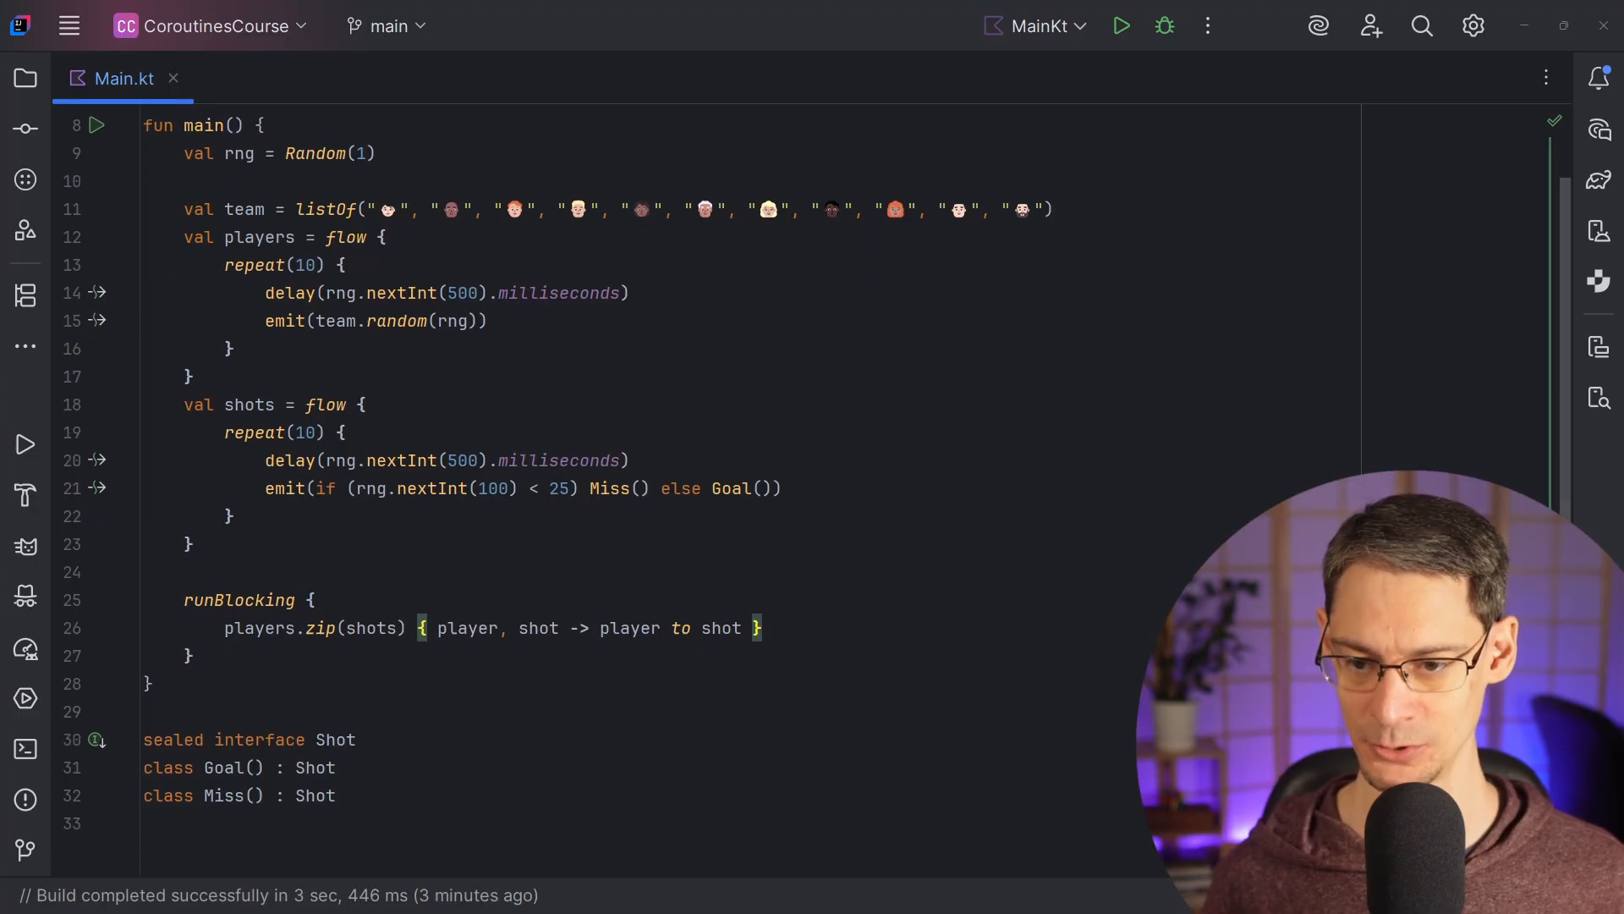
# - Collect each pair, setting result by whether shot is Goal, and print "takes a shot... $result"
pyautogui.write('.collect { (player, shot) ->')
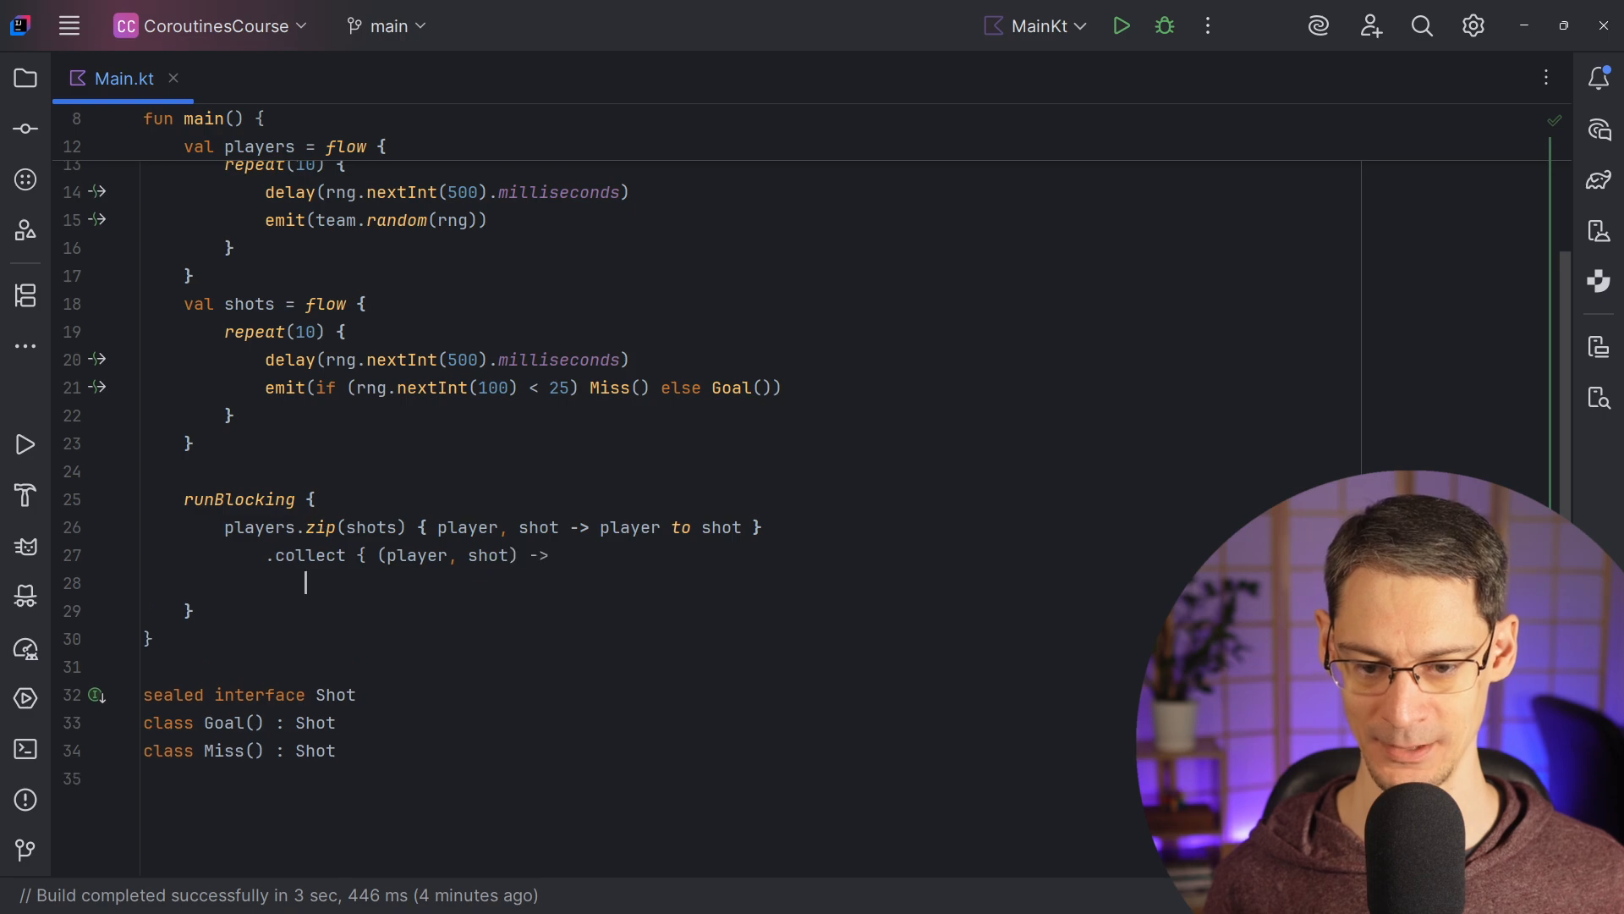
pyautogui.write('val result = if (shot is Goal) "it\'s good!" else "and misses.')
pyautogui.write('println("🎤 Player $player')
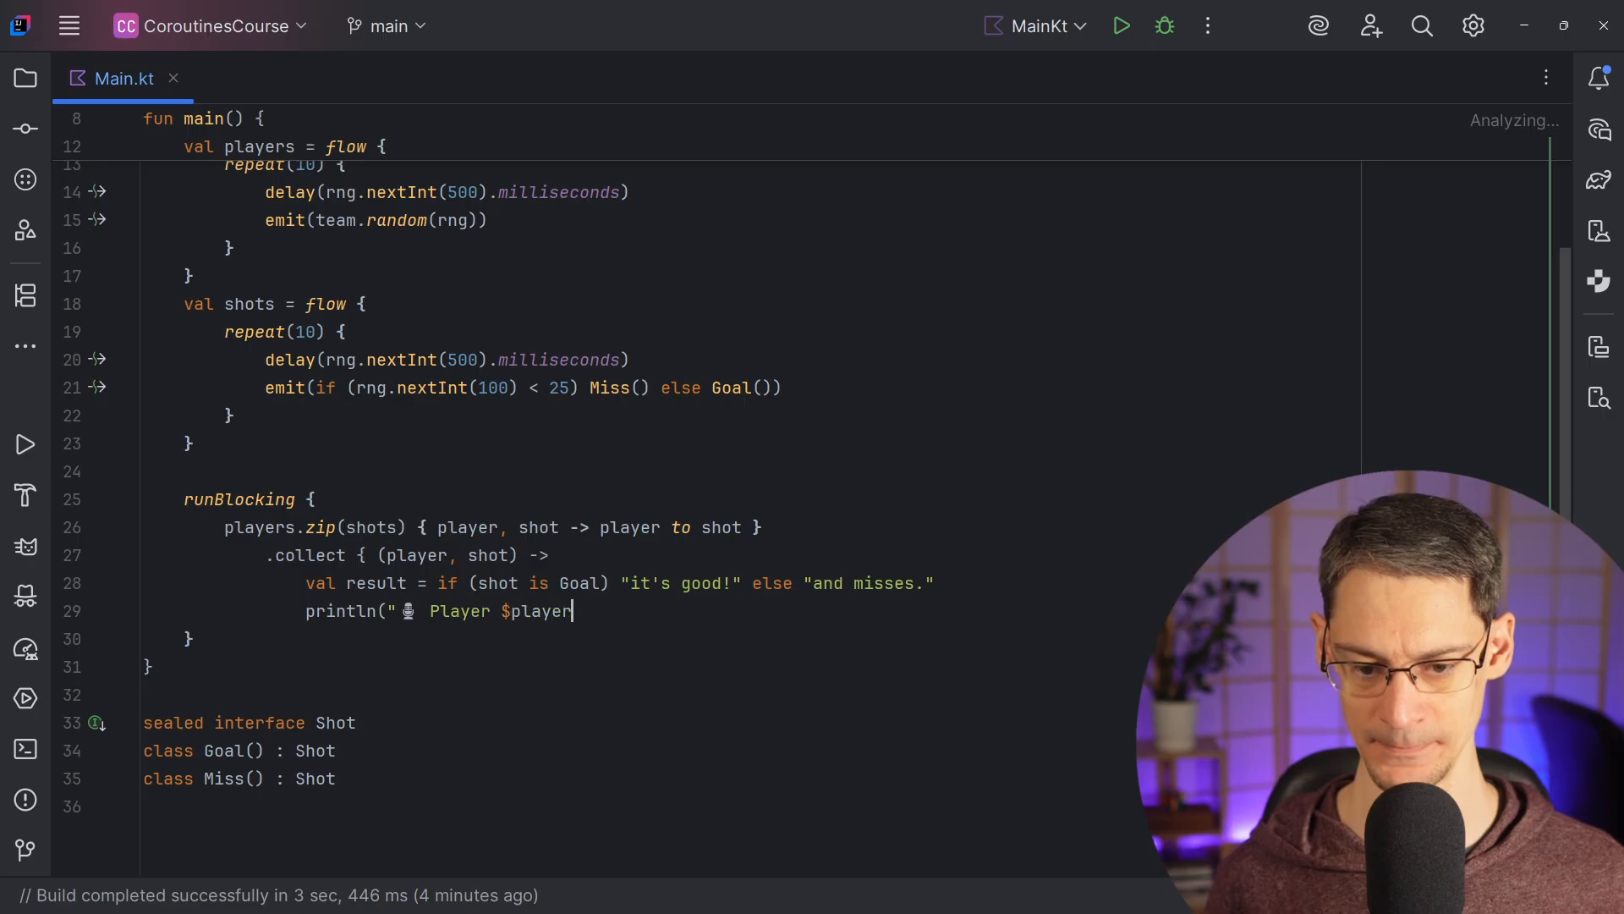
pyautogui.write('takes a shot... $result")')
pyautogui.write('}')
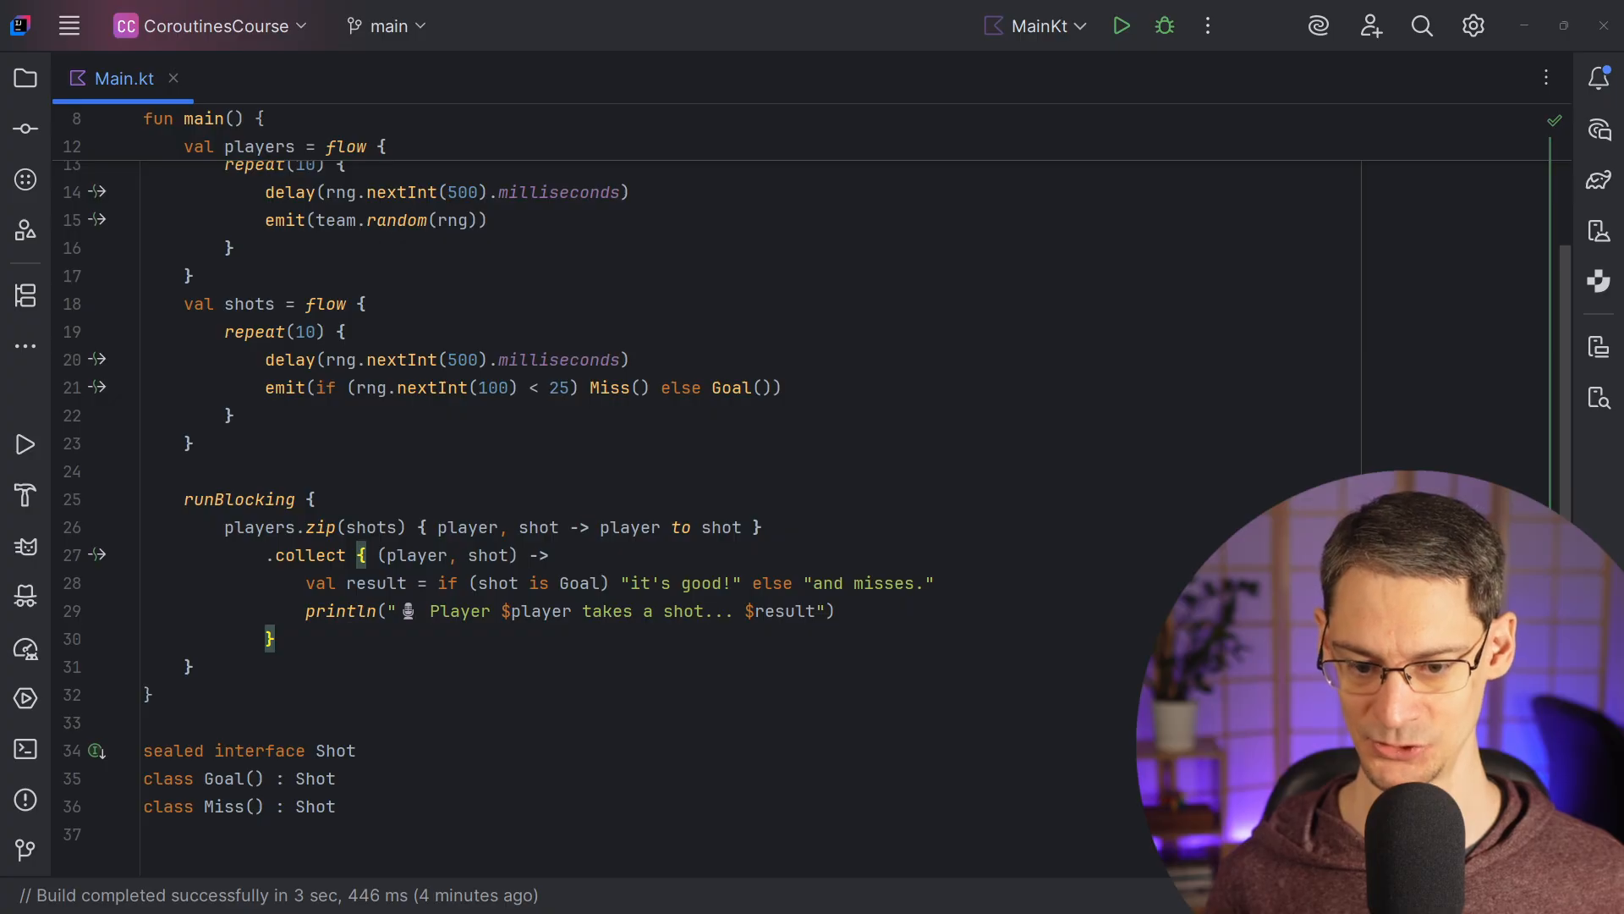
# - Run MainKt and view the players' shot results in the Run console
pyautogui.click(1120, 25)
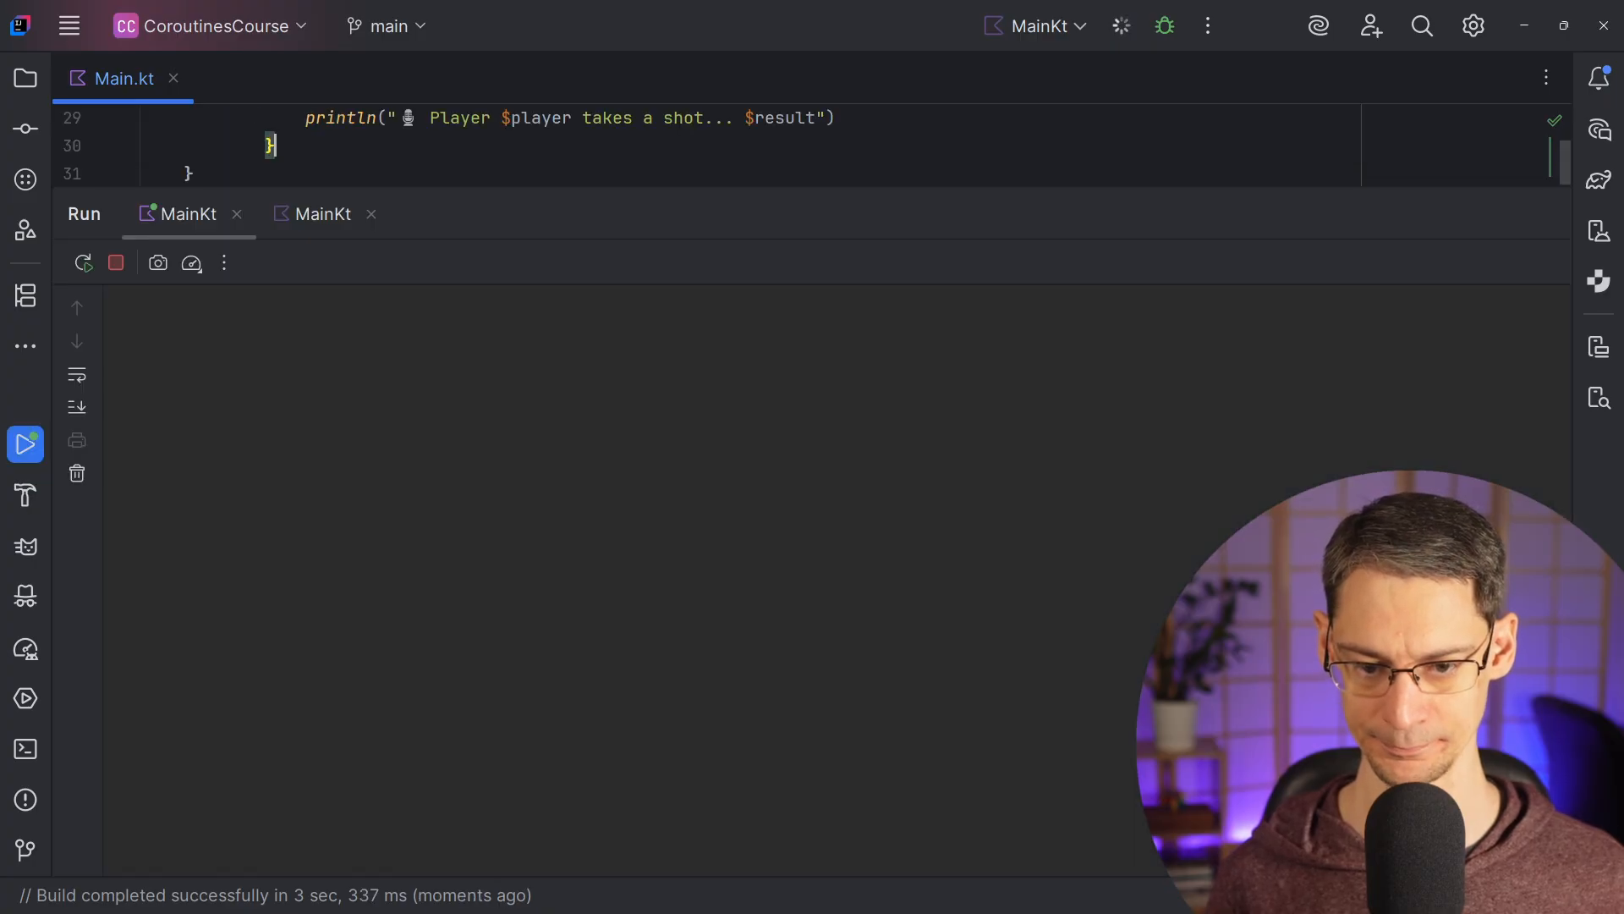
pyautogui.click(83, 262)
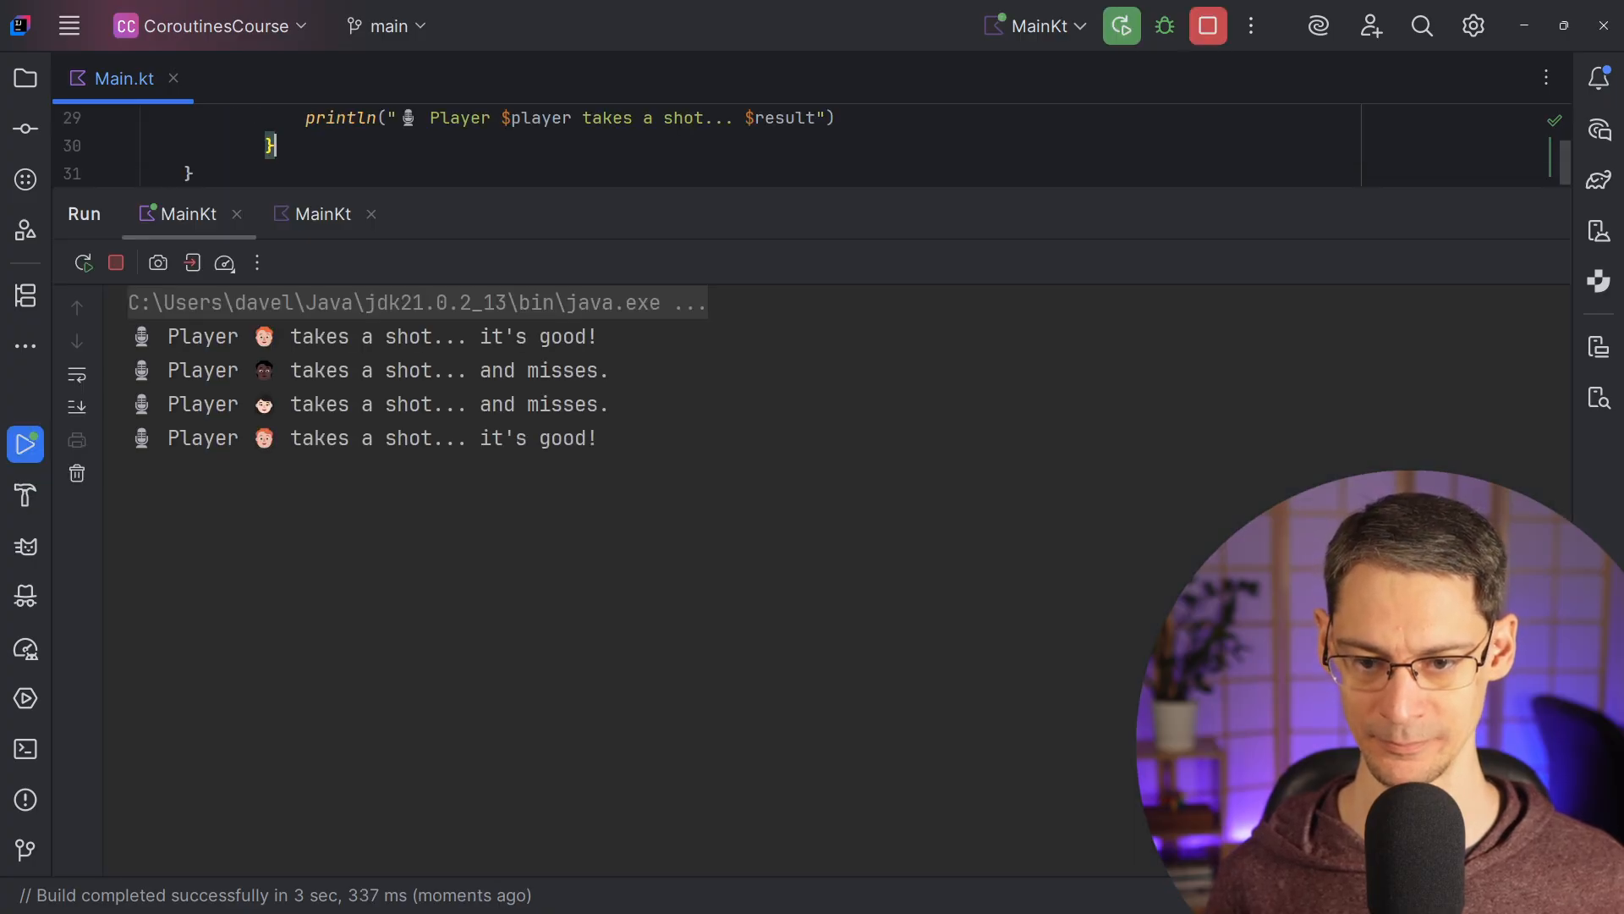